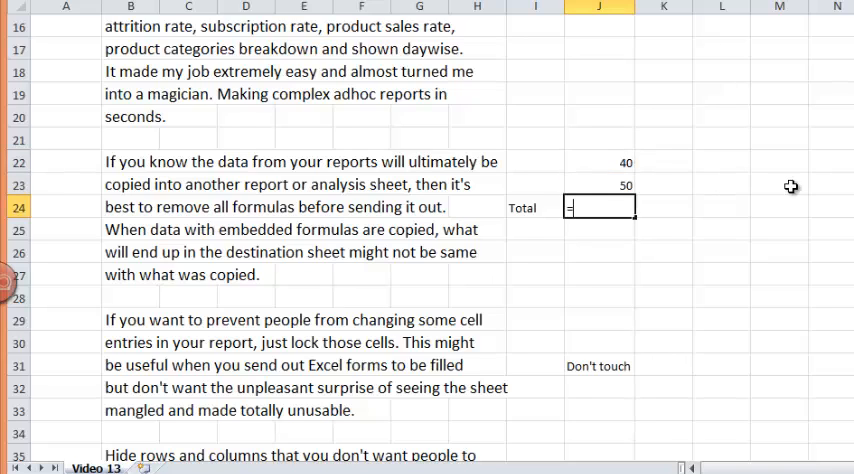
Step: Total the 40 and 50 cells with a SUM formula giving 90 in J24
{"action": "type", "text": "SUM("}
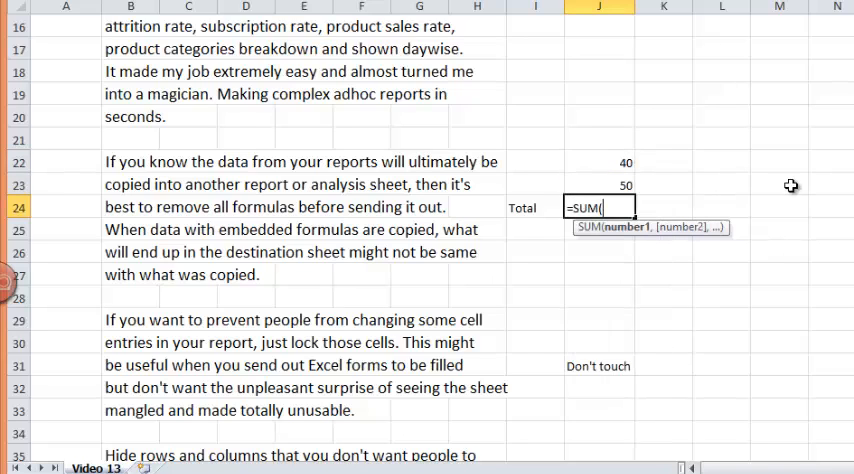
{"action": "left_click_drag", "start_coordinate": [626, 162], "coordinate": [626, 184]}
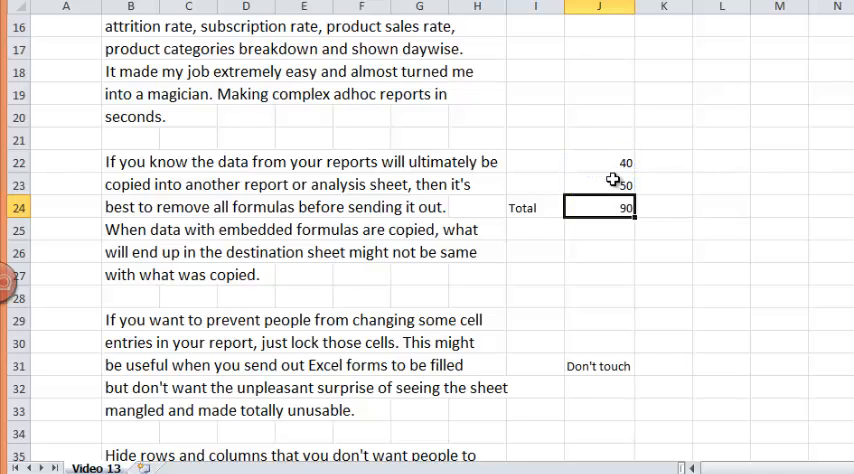
{"action": "mouse_move", "coordinate": [608, 226]}
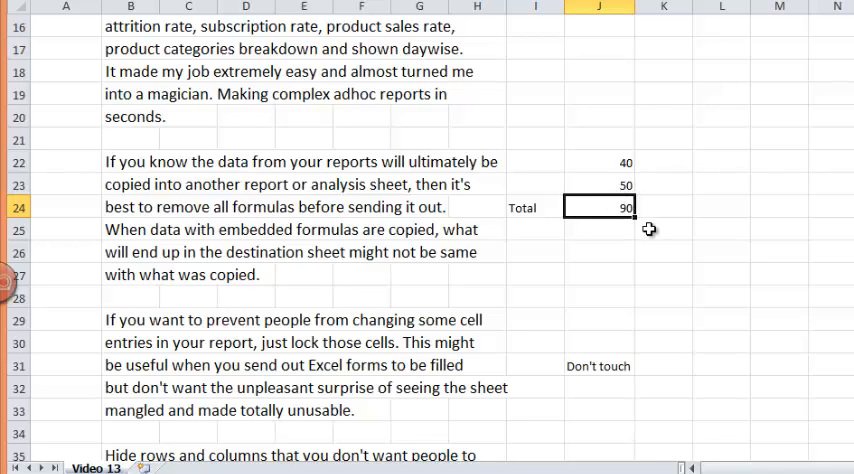
{"action": "mouse_move", "coordinate": [652, 232]}
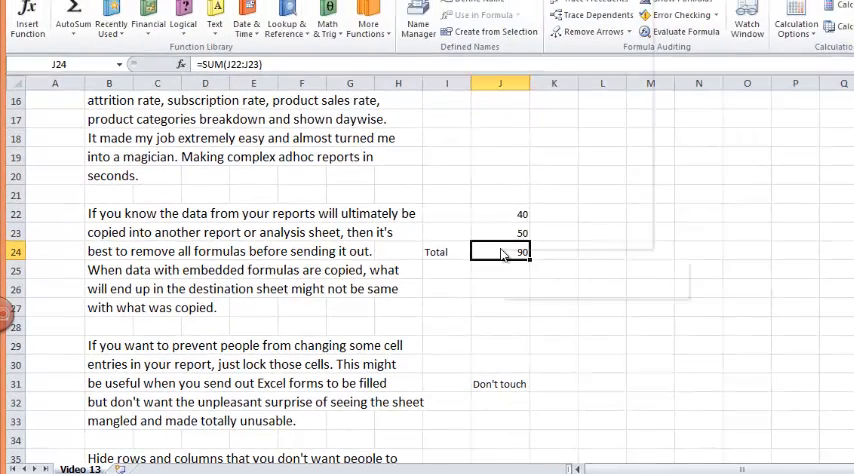
Step: Copy the total from J24 and bring up paste options in the empty cell M24
{"action": "right_click", "coordinate": [500, 252]}
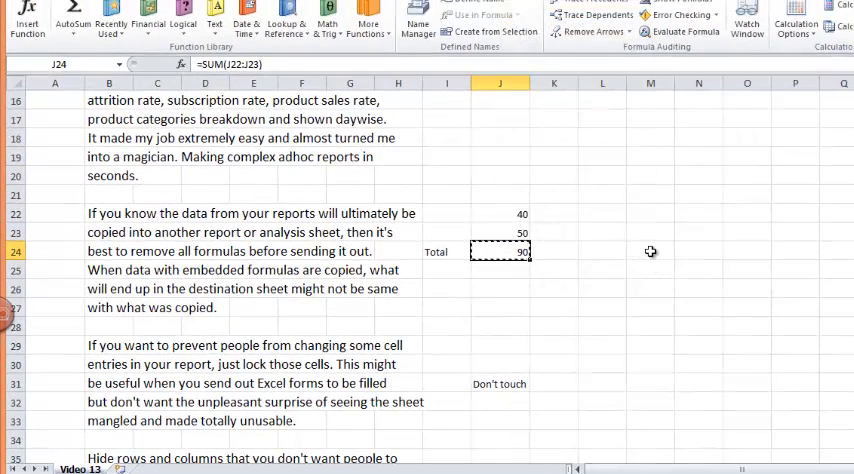
{"action": "left_click", "coordinate": [648, 252]}
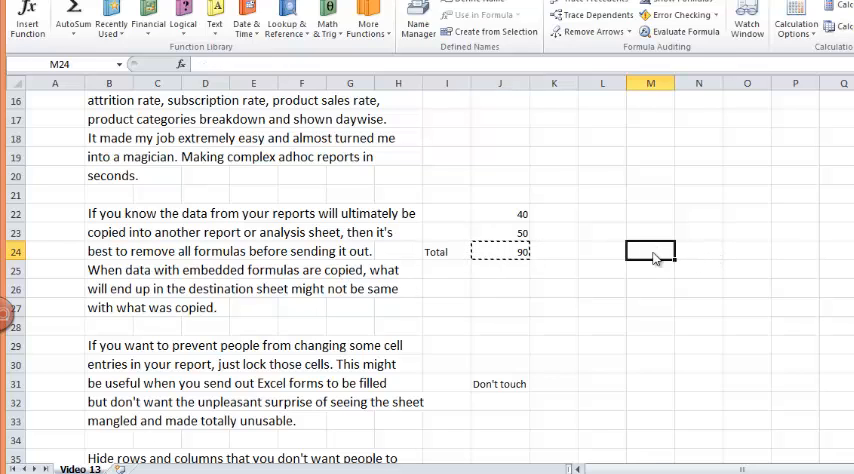
{"action": "right_click", "coordinate": [650, 250]}
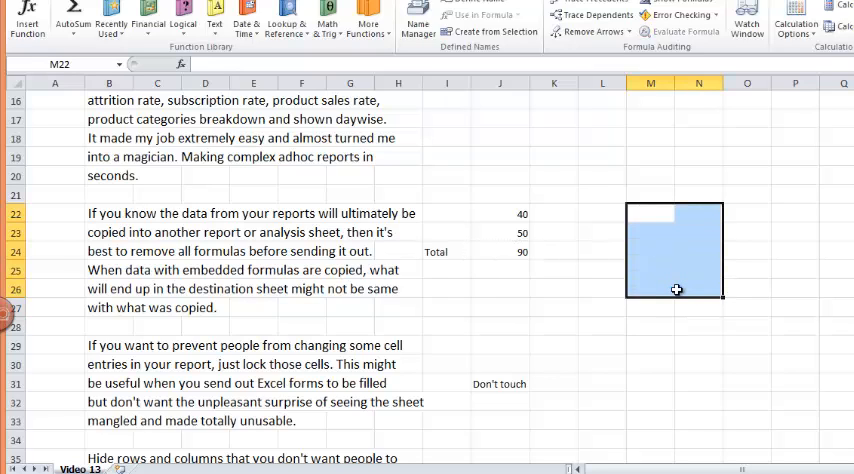
{"action": "mouse_move", "coordinate": [444, 318]}
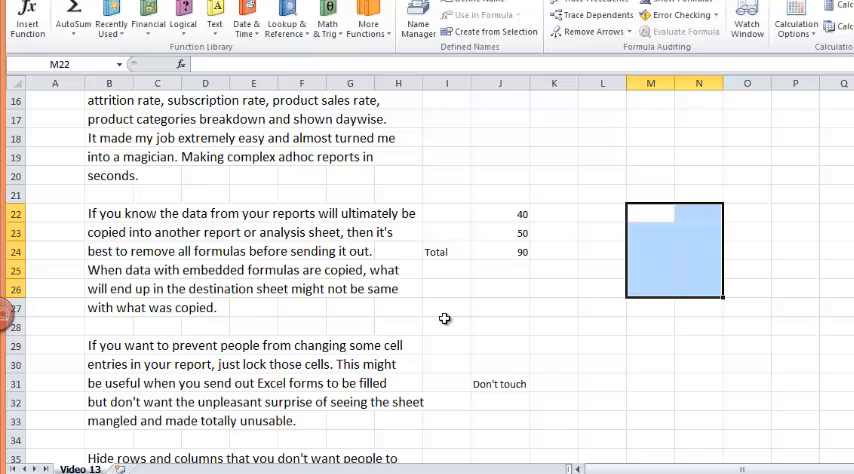
{"action": "scroll", "scroll_direction": "down", "scroll_amount": 3}
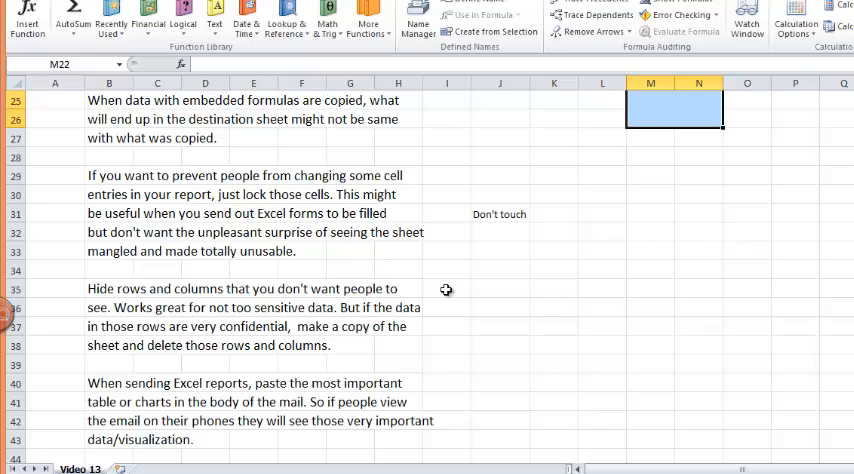
Step: Select all cells and clear the Locked setting in Format Cells > Protection
{"action": "left_click", "coordinate": [500, 288]}
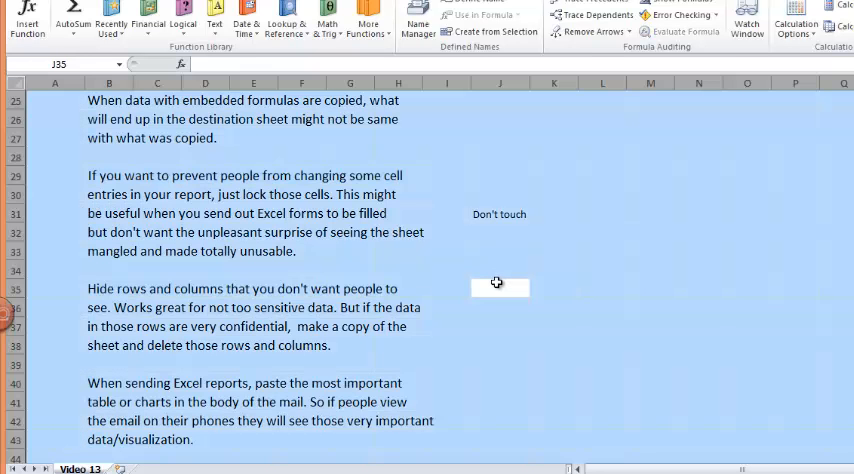
{"action": "left_click", "coordinate": [500, 288]}
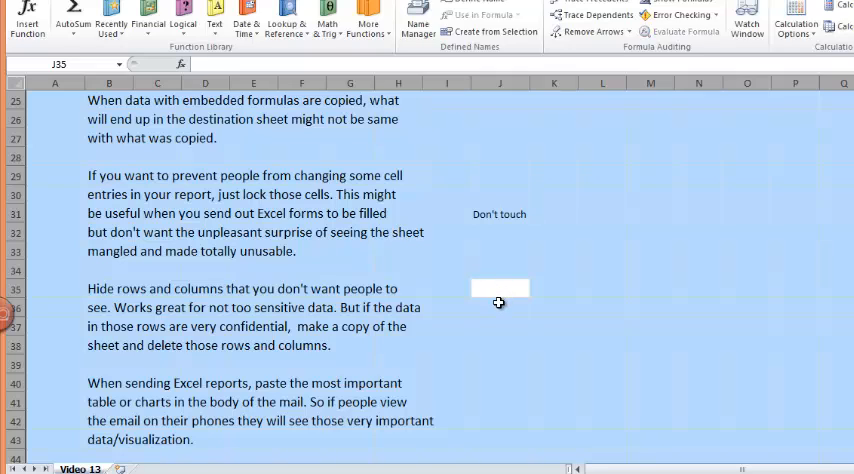
{"action": "mouse_move", "coordinate": [496, 308]}
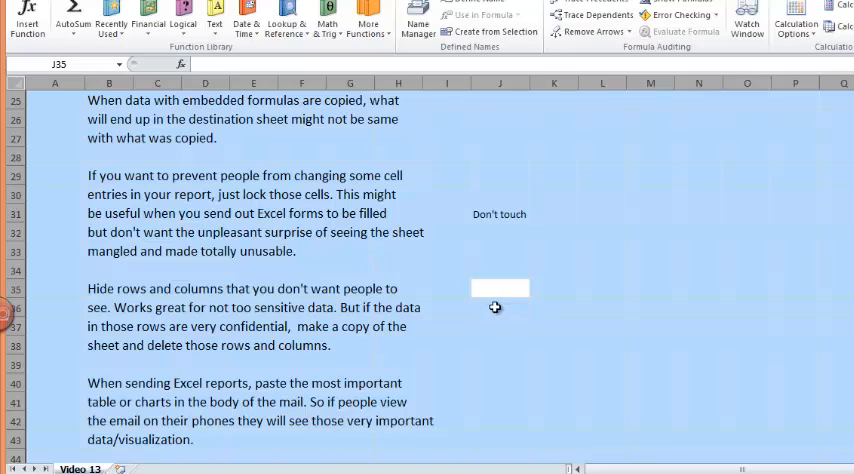
{"action": "mouse_move", "coordinate": [496, 304]}
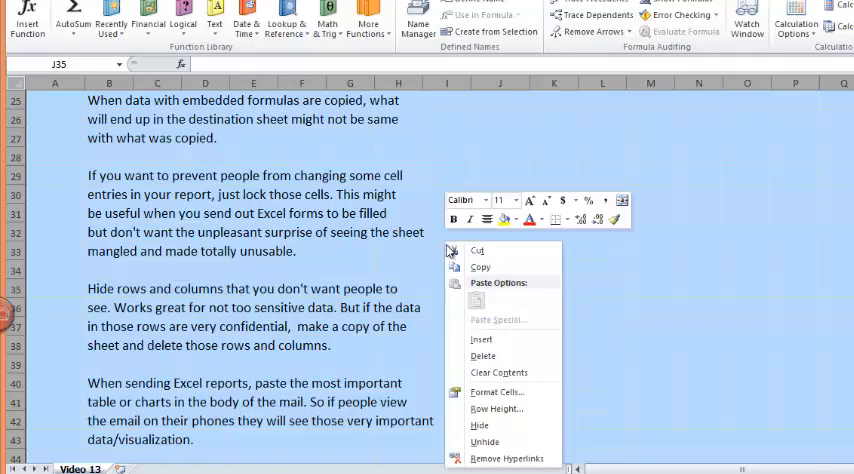
{"action": "left_click", "coordinate": [496, 392]}
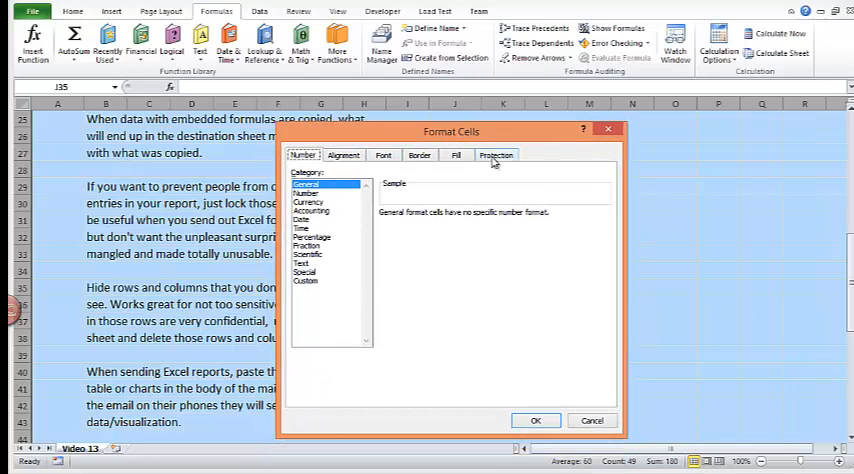
{"action": "left_click", "coordinate": [496, 154]}
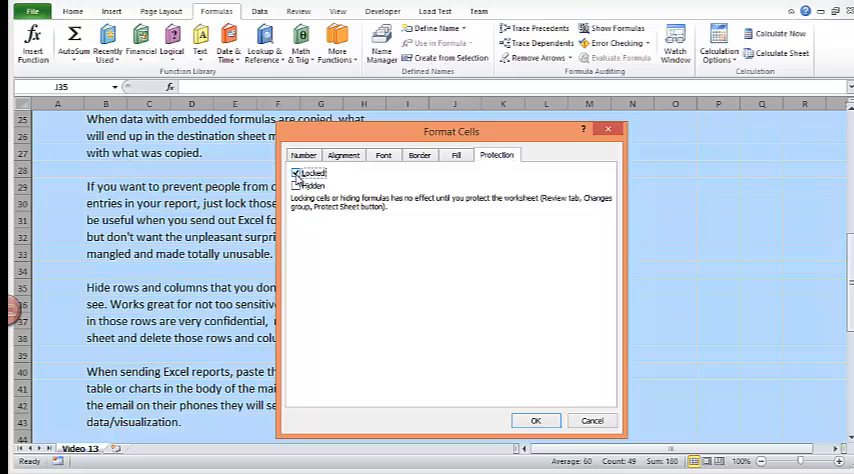
{"action": "left_click", "coordinate": [536, 420]}
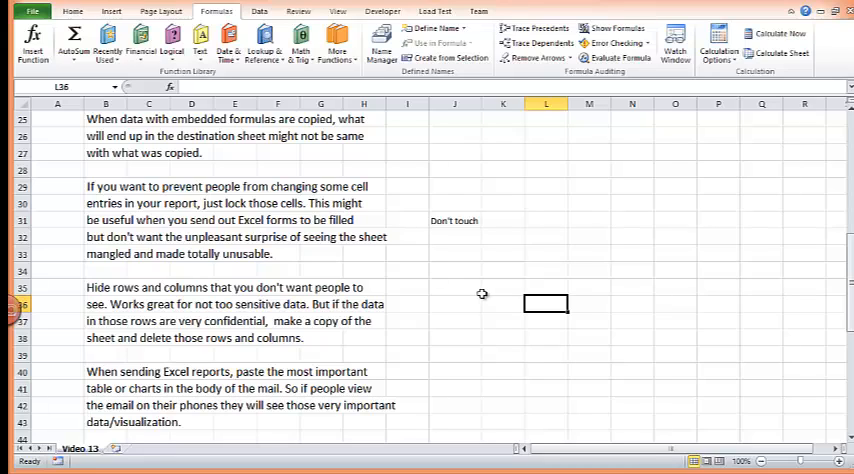
{"action": "mouse_move", "coordinate": [444, 288]}
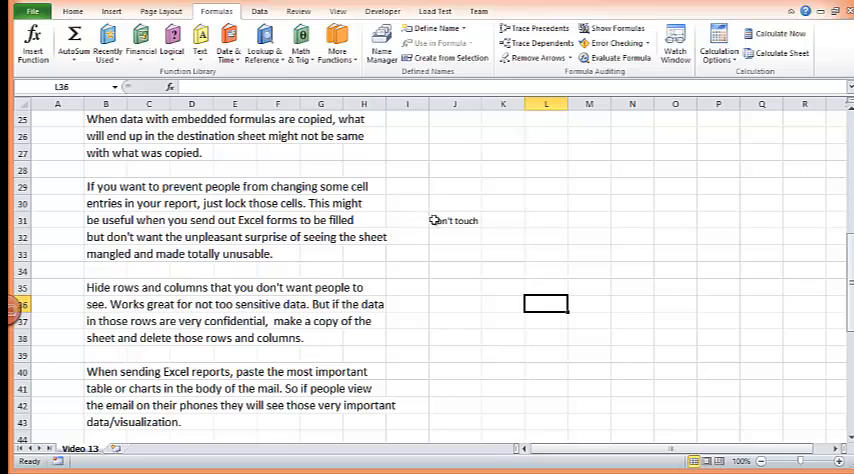
Step: Mark the Don't touch cell J31 as Locked through Format Cells protection
{"action": "right_click", "coordinate": [454, 220]}
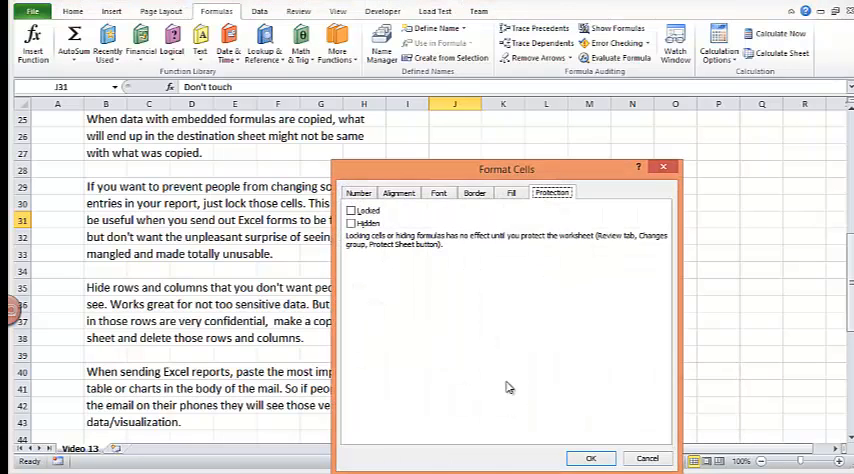
{"action": "left_click", "coordinate": [352, 210]}
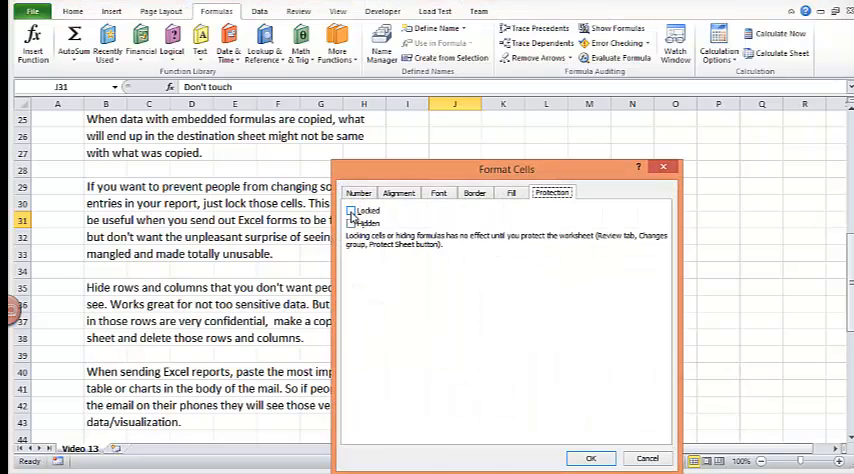
{"action": "left_click", "coordinate": [352, 210]}
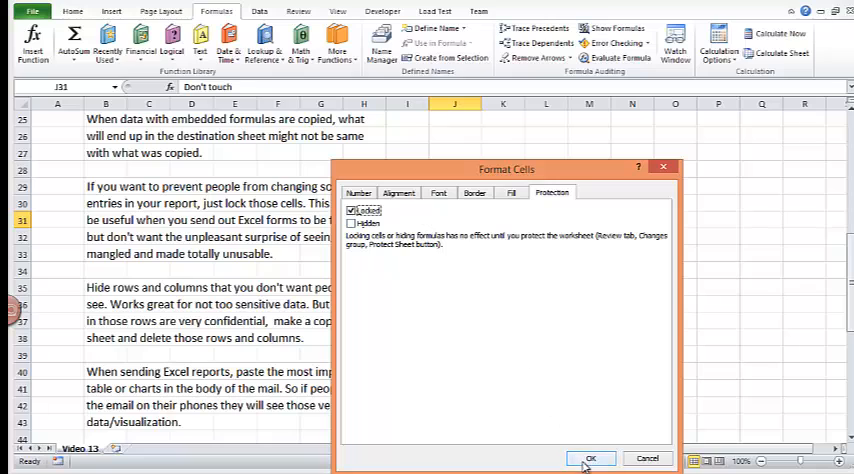
{"action": "left_click", "coordinate": [590, 458]}
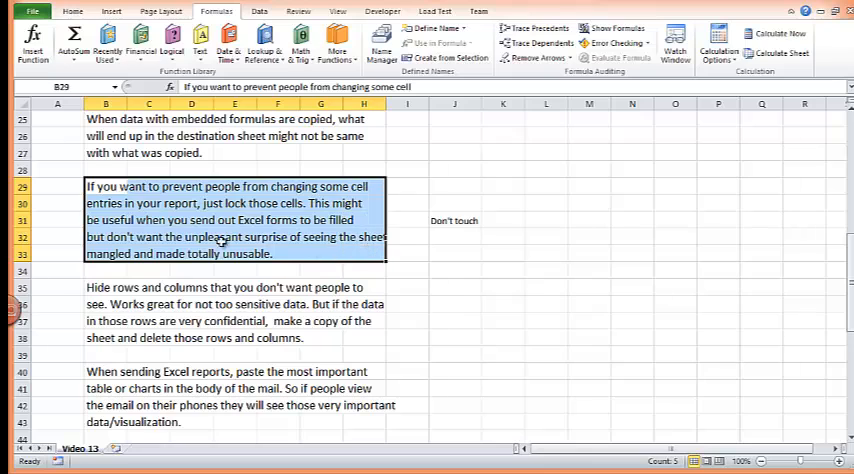
Step: Mark the locking paragraph cells B29:F33 as Locked as well
{"action": "right_click", "coordinate": [220, 238]}
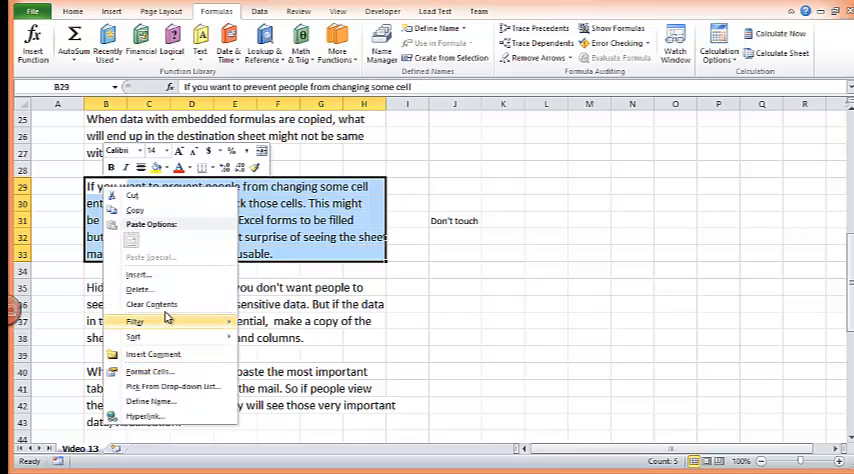
{"action": "left_click", "coordinate": [148, 372]}
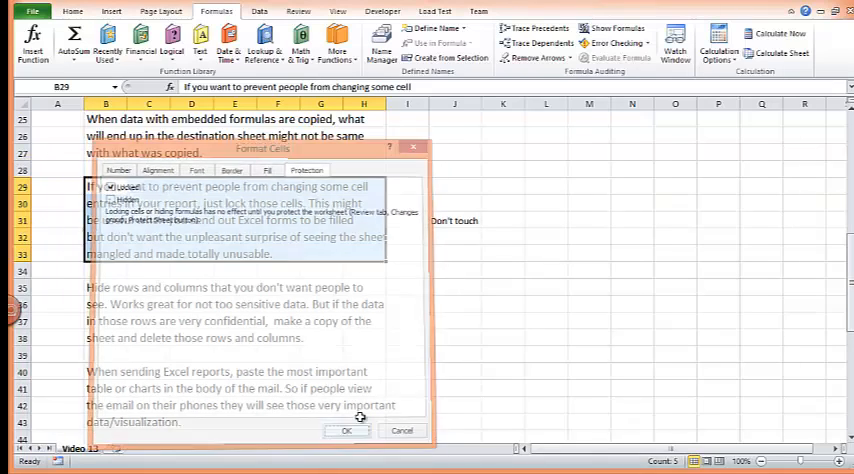
{"action": "left_click", "coordinate": [348, 430]}
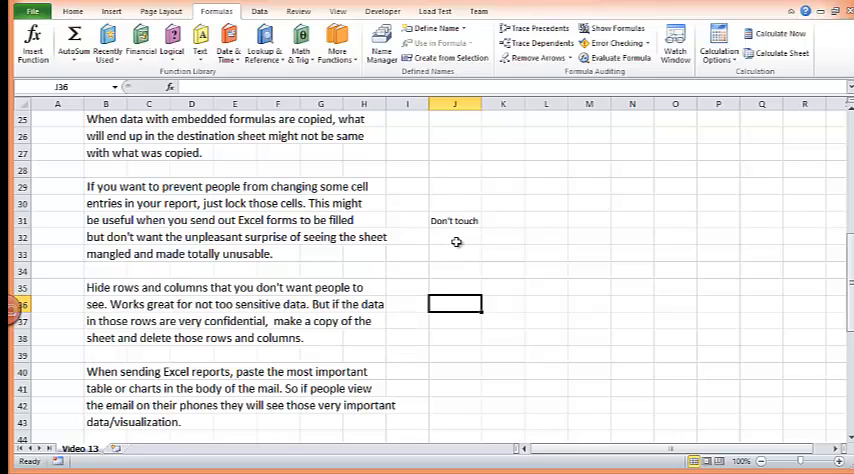
{"action": "double_click", "coordinate": [454, 220]}
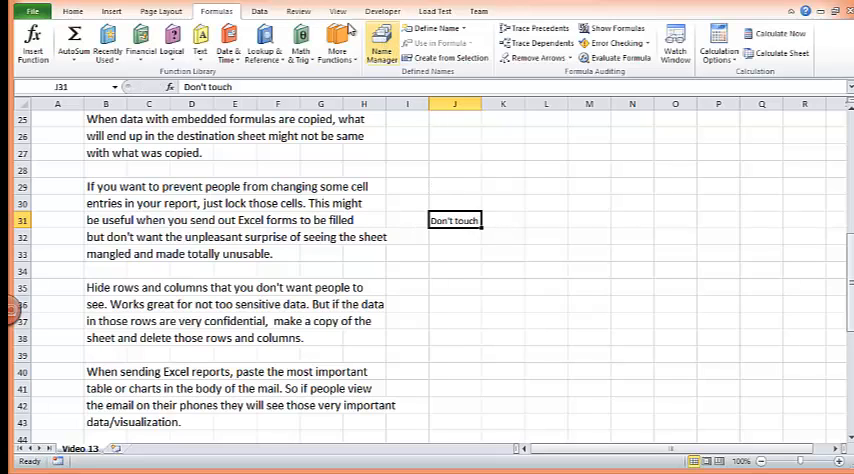
Step: Protect the sheet from the Review tab with default permissions, then try editing a locked cell
{"action": "left_click", "coordinate": [296, 12]}
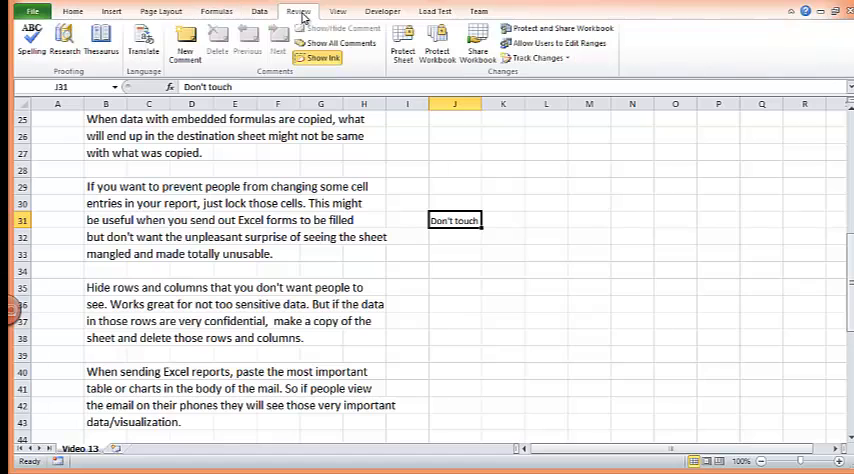
{"action": "mouse_move", "coordinate": [402, 50]}
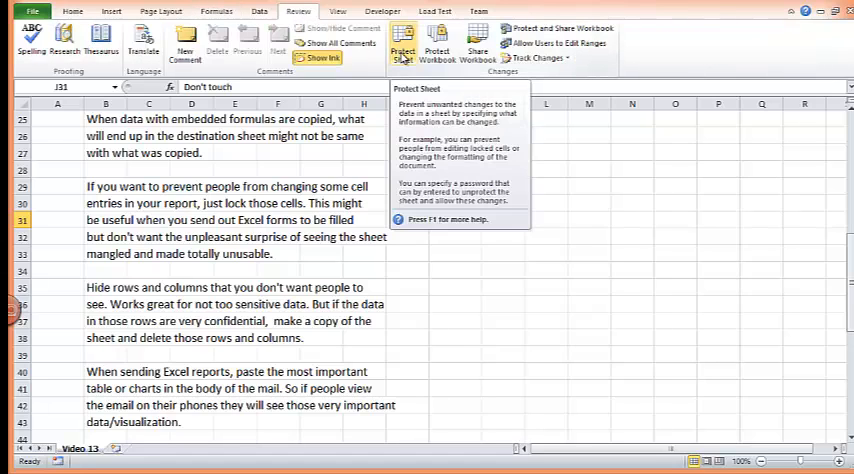
{"action": "left_click", "coordinate": [402, 52]}
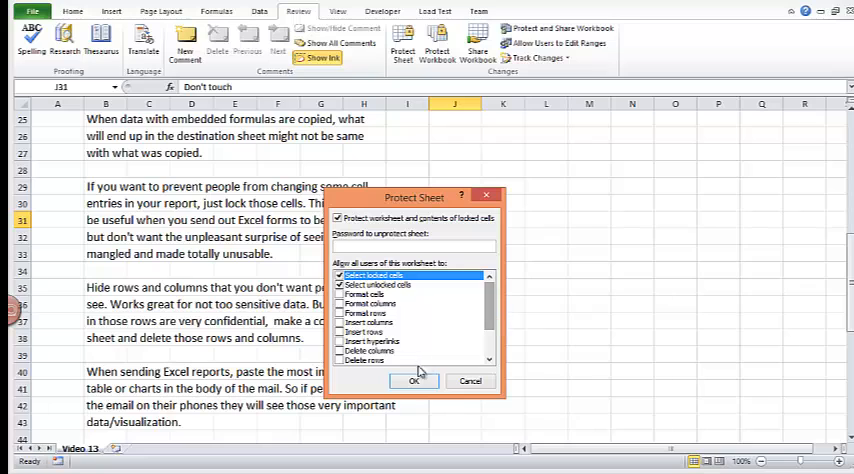
{"action": "left_click", "coordinate": [416, 380]}
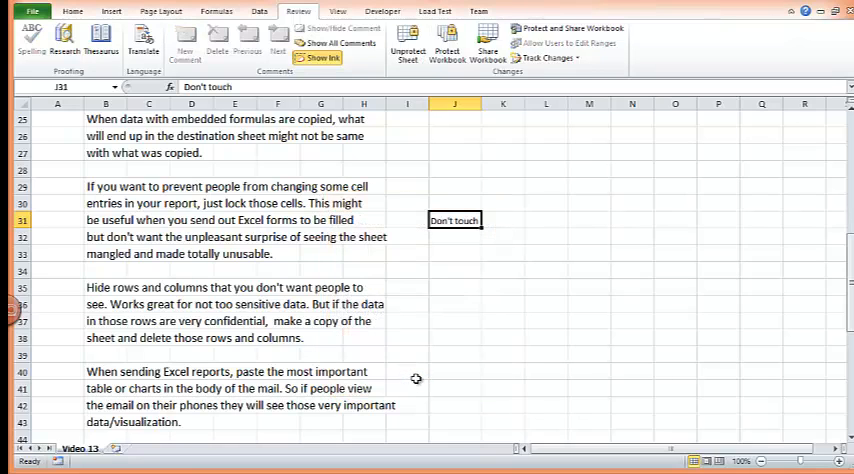
{"action": "left_click", "coordinate": [456, 304]}
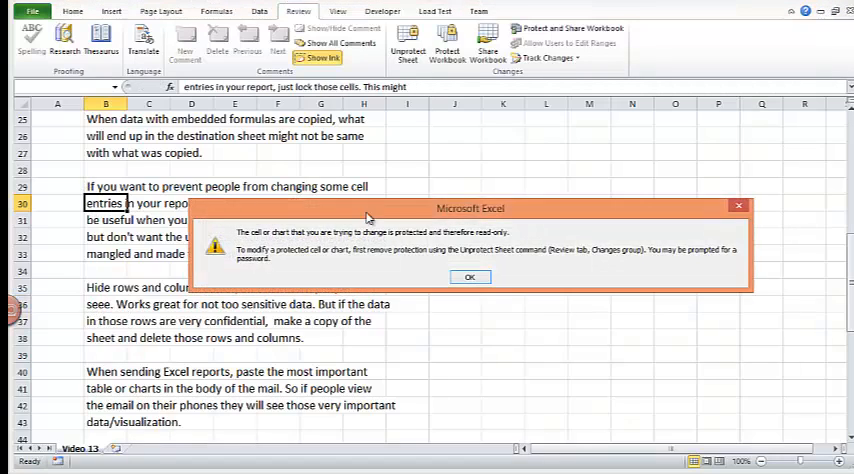
Step: Dismiss the protected-cell warning, unprotect the sheet and change J31 to 'Now I can touch'
{"action": "left_click", "coordinate": [470, 276]}
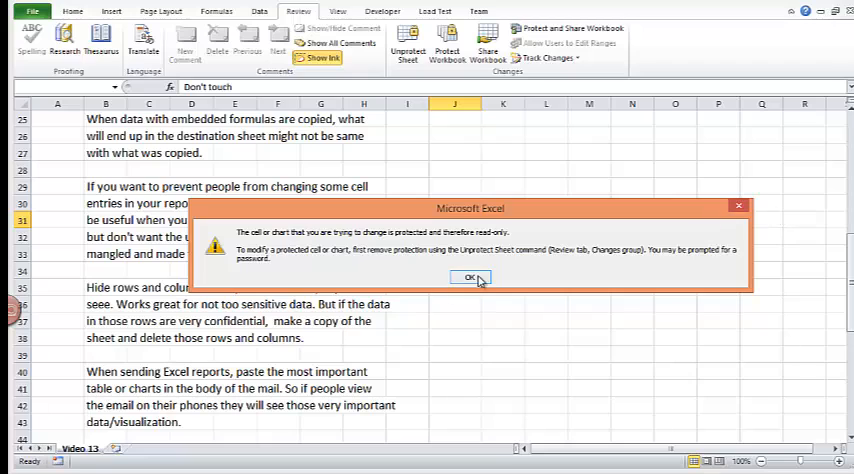
{"action": "left_click", "coordinate": [470, 276]}
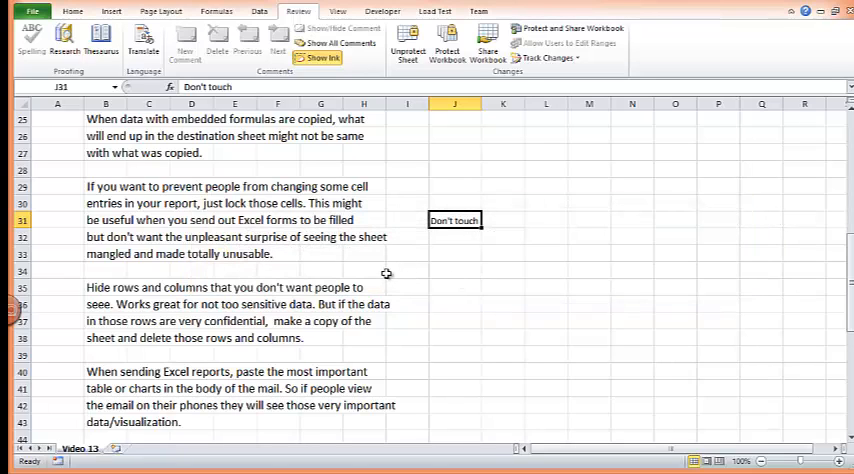
{"action": "mouse_move", "coordinate": [364, 274]}
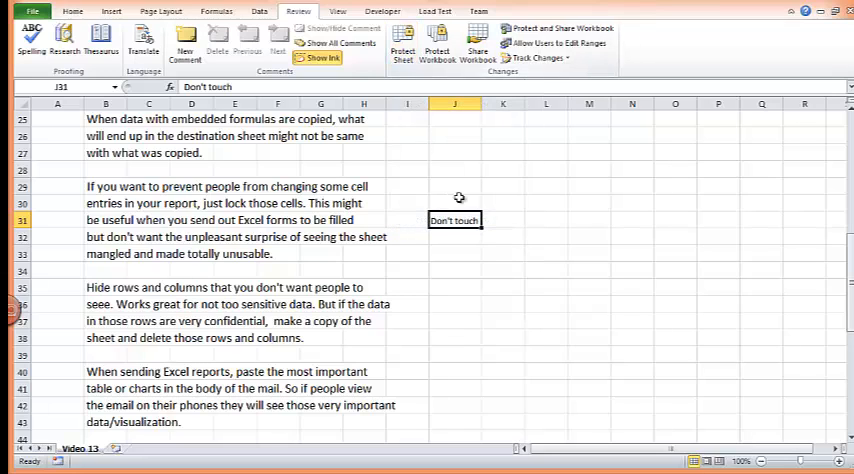
{"action": "double_click", "coordinate": [454, 220]}
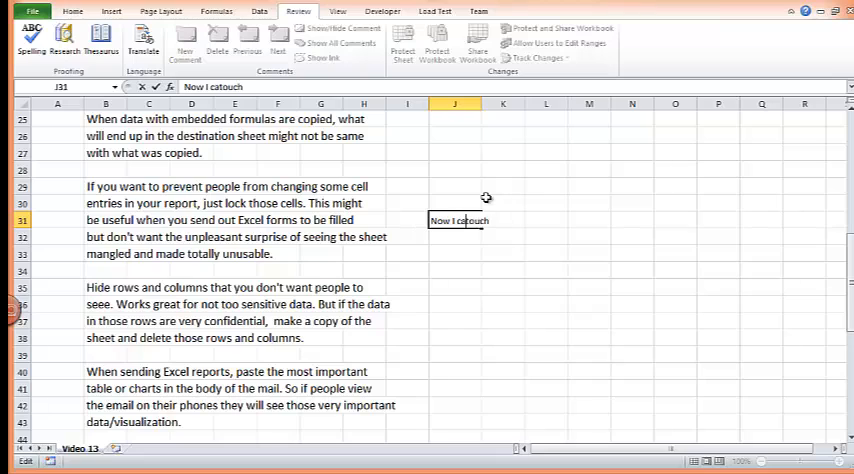
{"action": "type", "text": "n "}
{"action": "key", "text": "enter"}
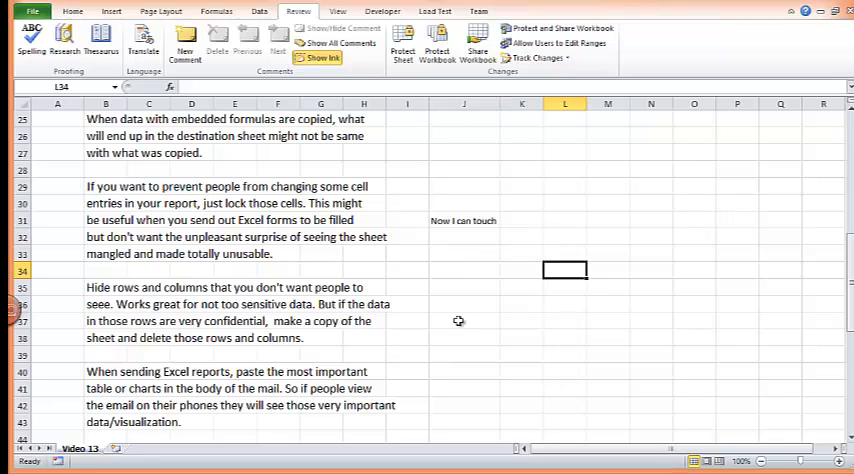
{"action": "scroll", "scroll_direction": "down", "scroll_amount": 3}
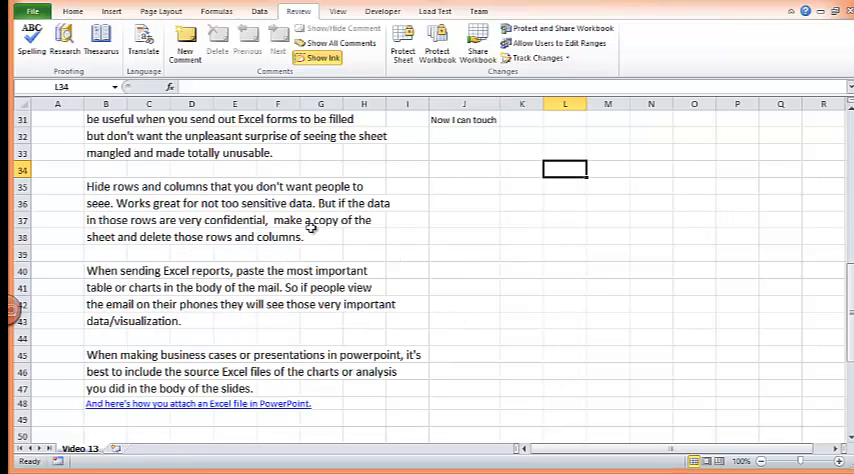
{"action": "mouse_move", "coordinate": [156, 206]}
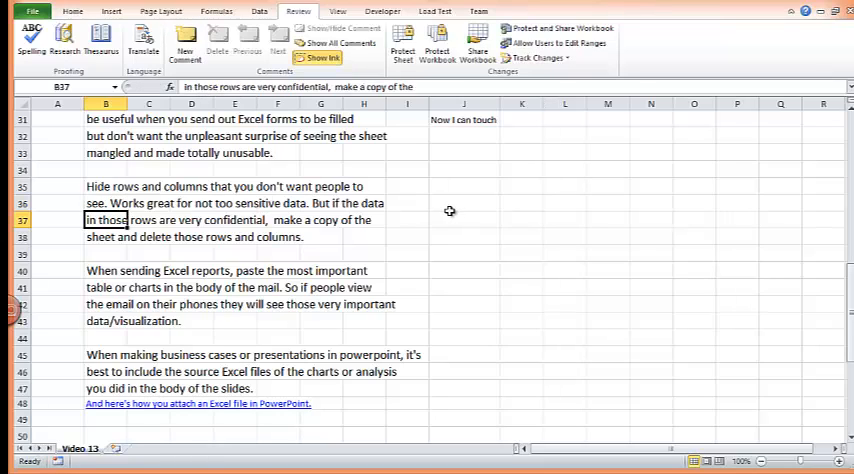
{"action": "mouse_move", "coordinate": [412, 188]}
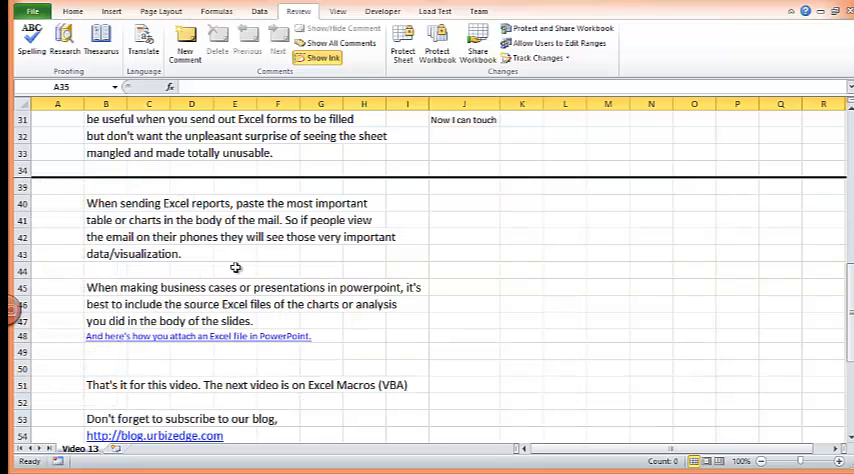
{"action": "left_click", "coordinate": [276, 254]}
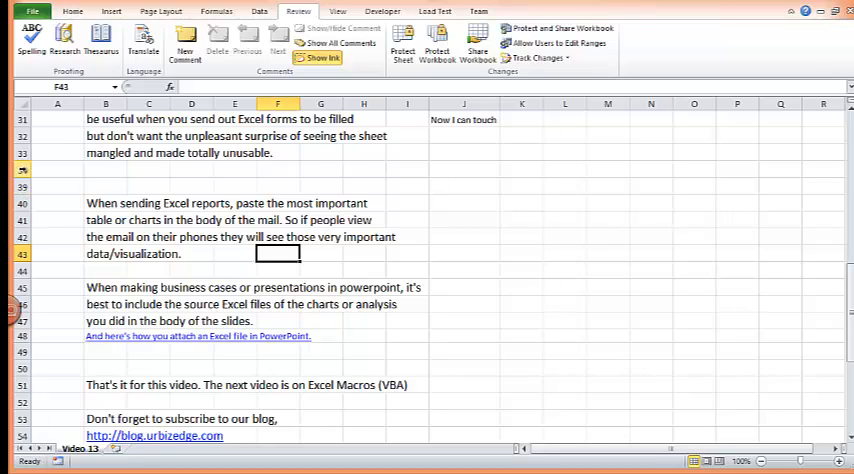
{"action": "left_click", "coordinate": [22, 170]}
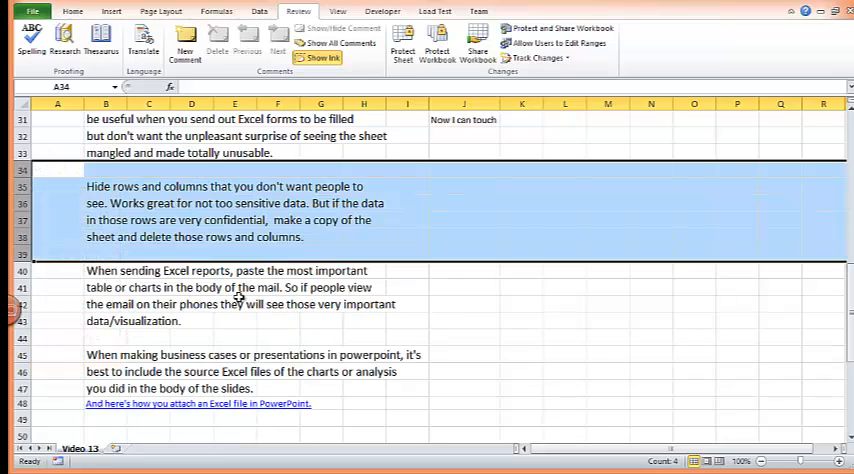
{"action": "left_click", "coordinate": [234, 304]}
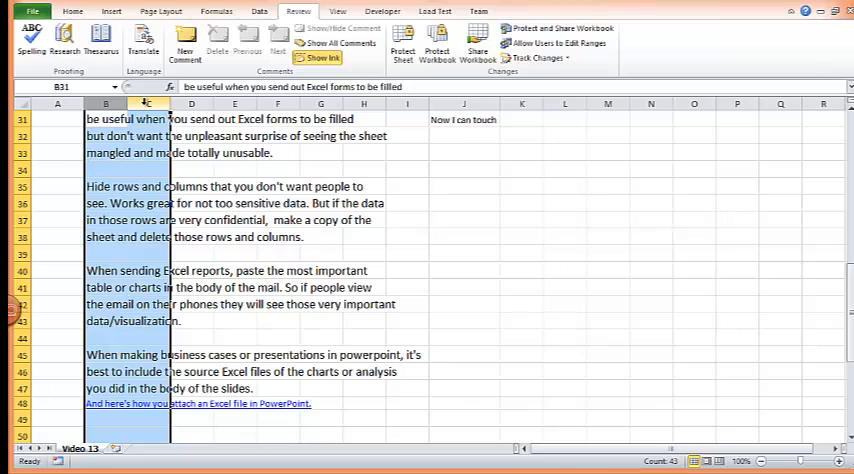
{"action": "right_click", "coordinate": [146, 104]}
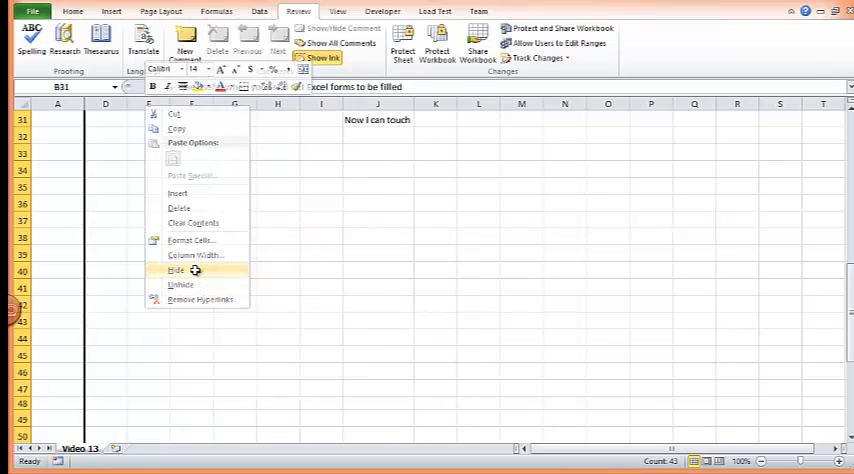
{"action": "left_click", "coordinate": [176, 272]}
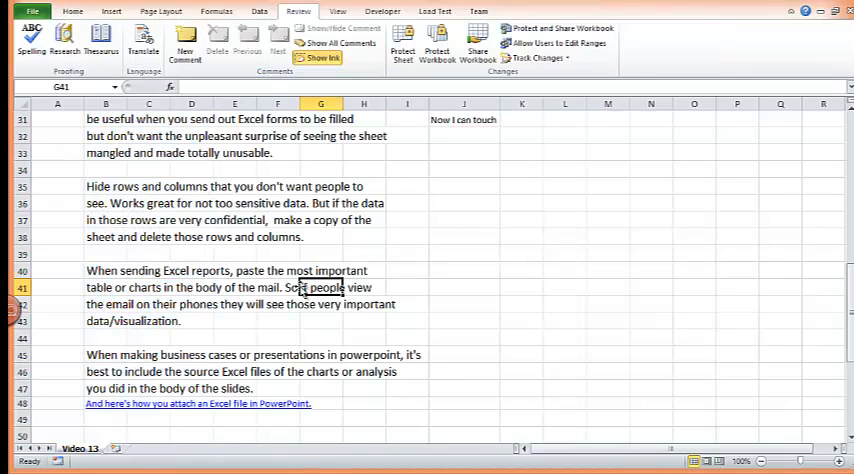
{"action": "scroll", "scroll_direction": "down", "scroll_amount": 3}
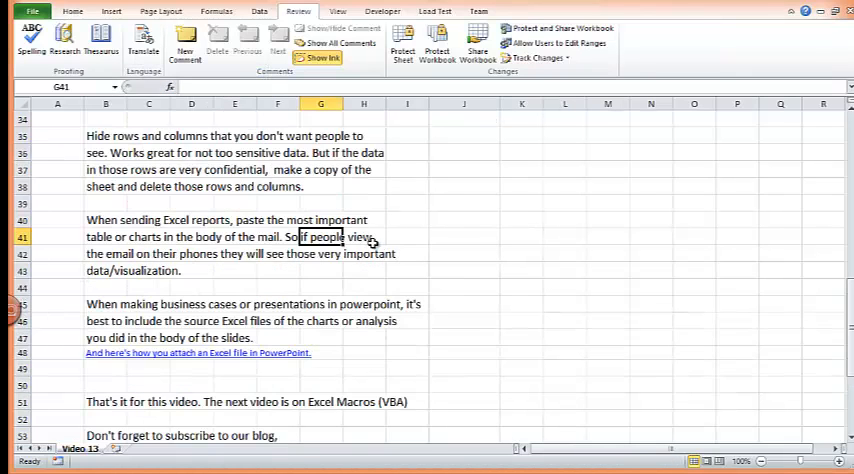
{"action": "left_click", "coordinate": [520, 236]}
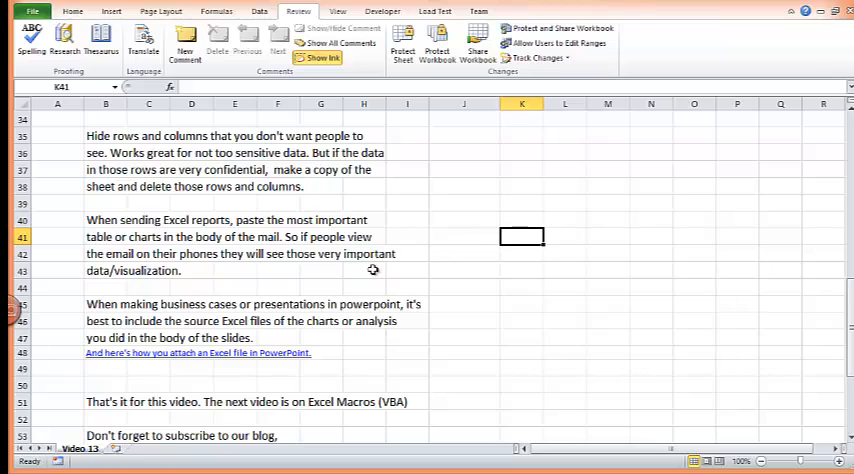
{"action": "mouse_move", "coordinate": [256, 296]}
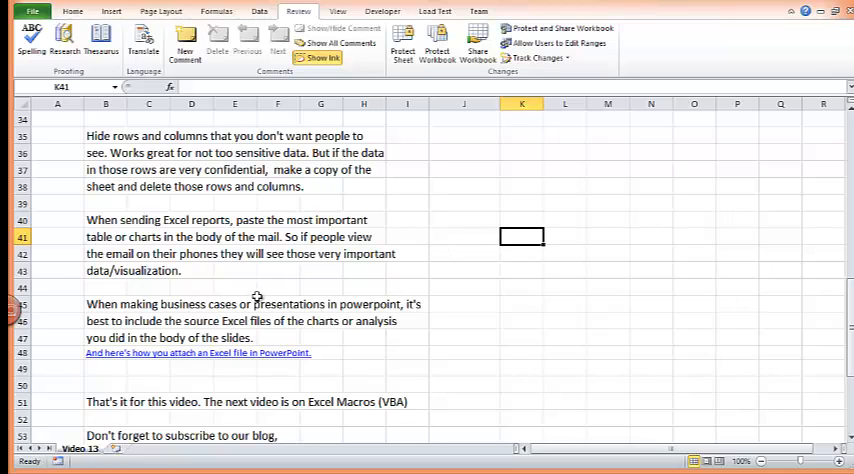
{"action": "mouse_move", "coordinate": [266, 280]}
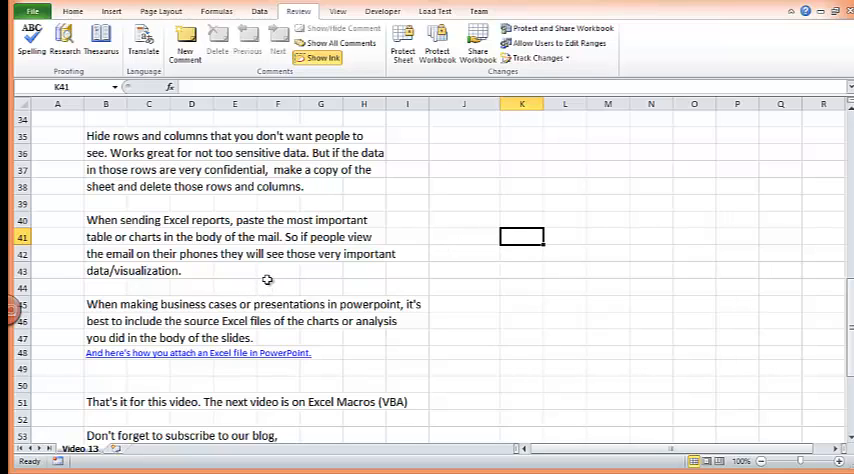
{"action": "scroll", "scroll_direction": "down", "scroll_amount": 3}
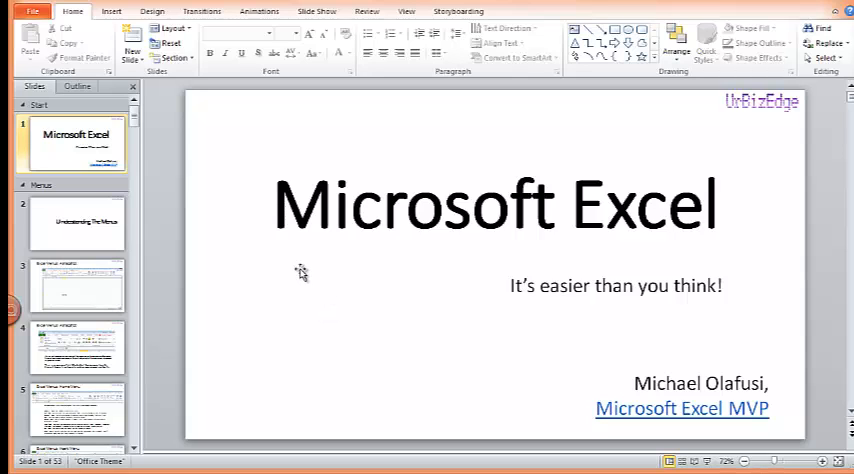
{"action": "left_click", "coordinate": [76, 222]}
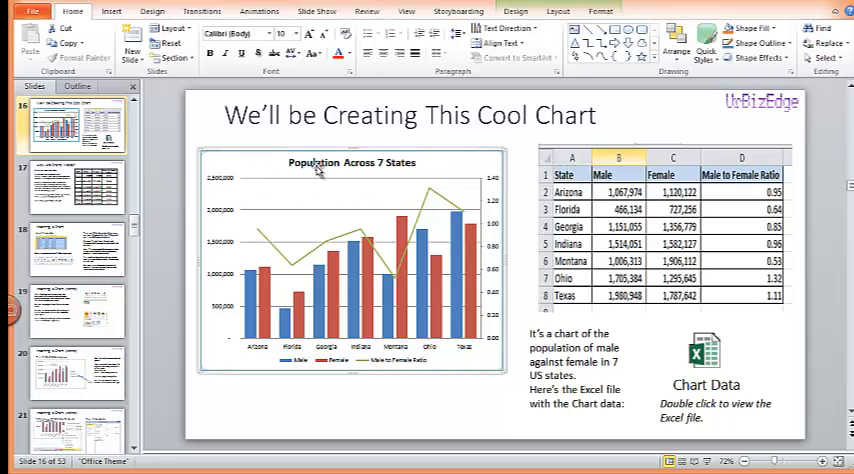
{"action": "mouse_move", "coordinate": [518, 232]}
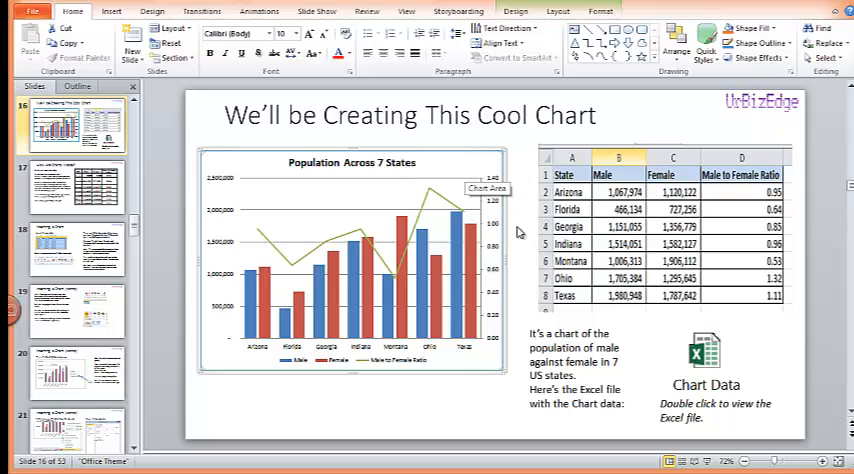
{"action": "left_click", "coordinate": [470, 400]}
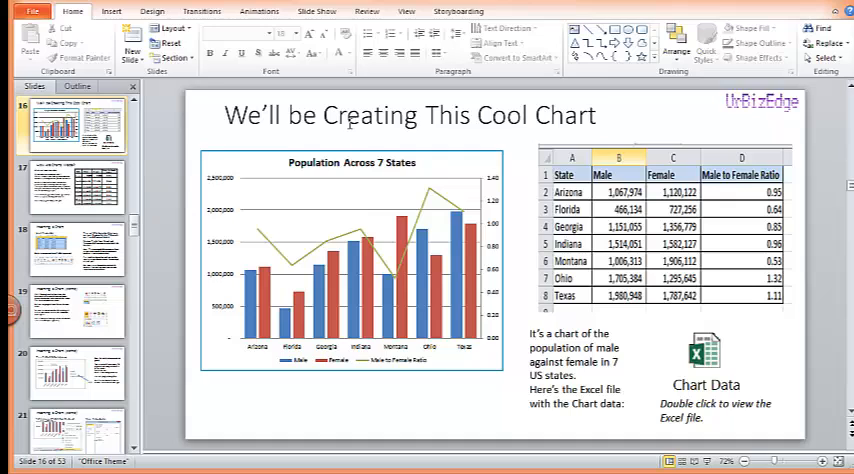
{"action": "mouse_move", "coordinate": [344, 124]}
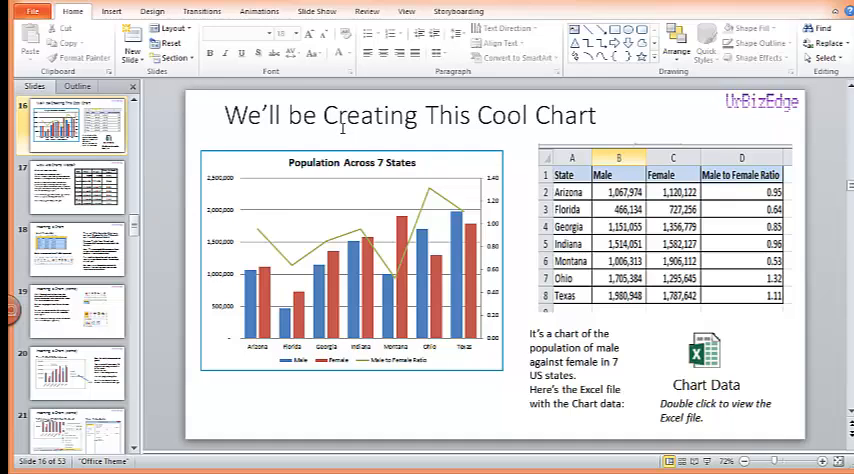
{"action": "mouse_move", "coordinate": [292, 144]}
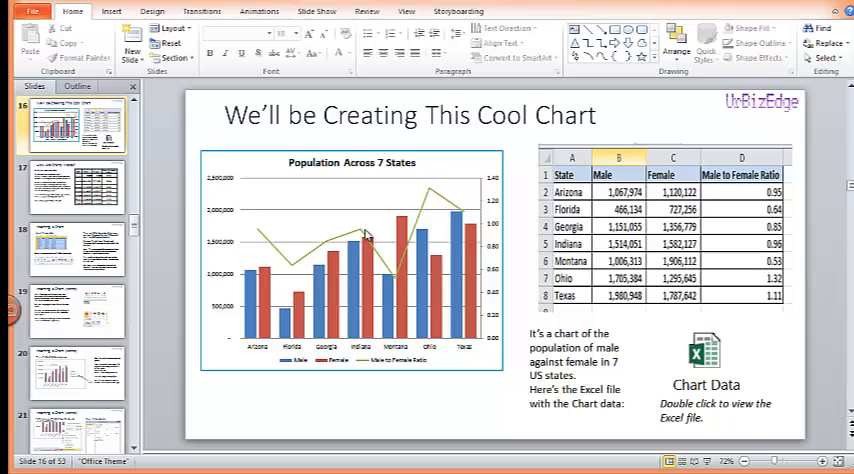
{"action": "left_click", "coordinate": [76, 246]}
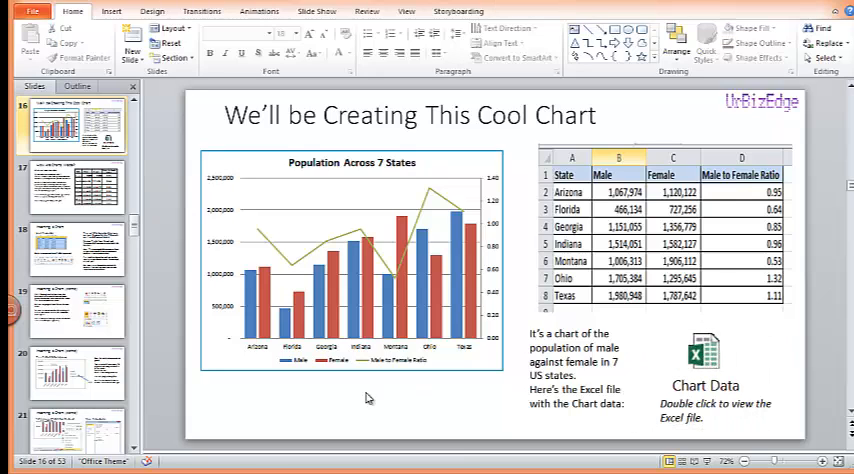
{"action": "mouse_move", "coordinate": [782, 344]}
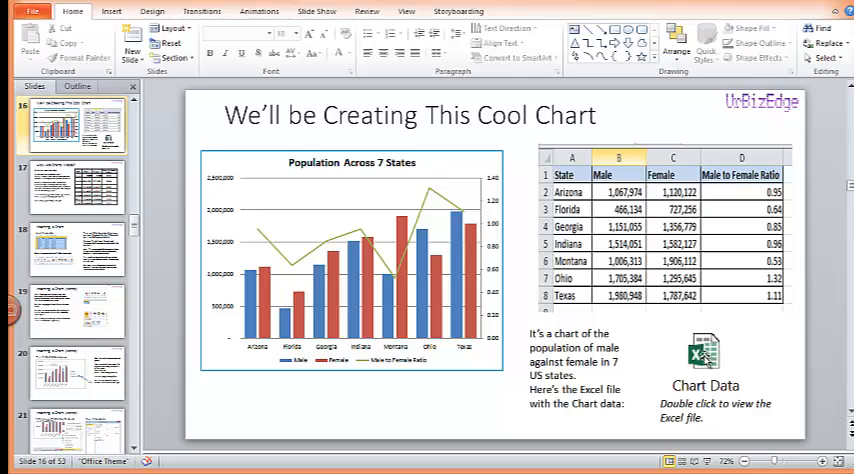
Step: Open the embedded Chart Data workbook from its Excel icon on the slide
{"action": "double_click", "coordinate": [704, 352]}
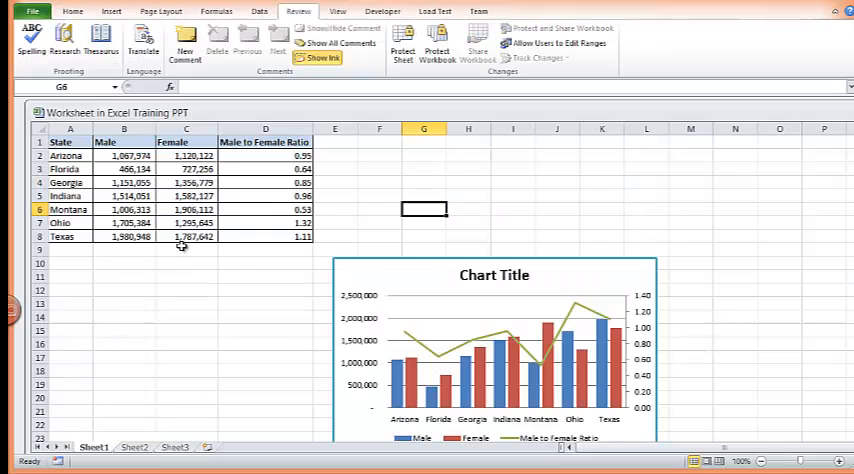
{"action": "mouse_move", "coordinate": [352, 304]}
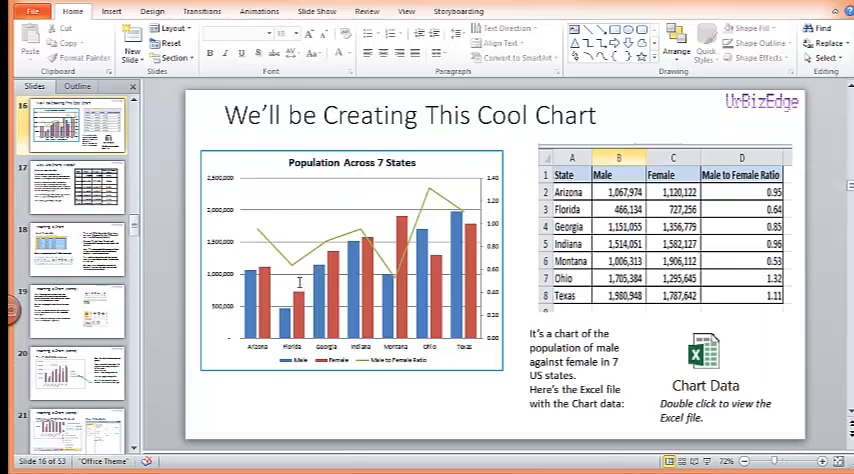
{"action": "mouse_move", "coordinate": [300, 290]}
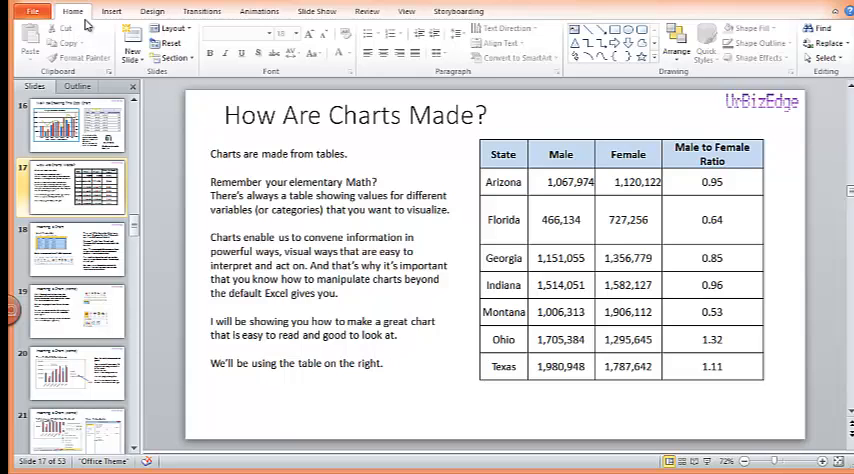
Step: Start Insert > Object and choose Create from file in the Insert Object dialog
{"action": "left_click", "coordinate": [110, 12]}
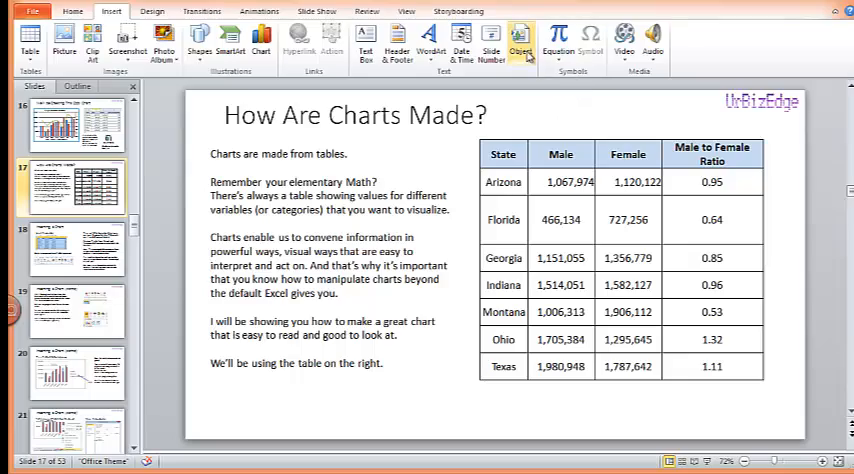
{"action": "left_click", "coordinate": [520, 42]}
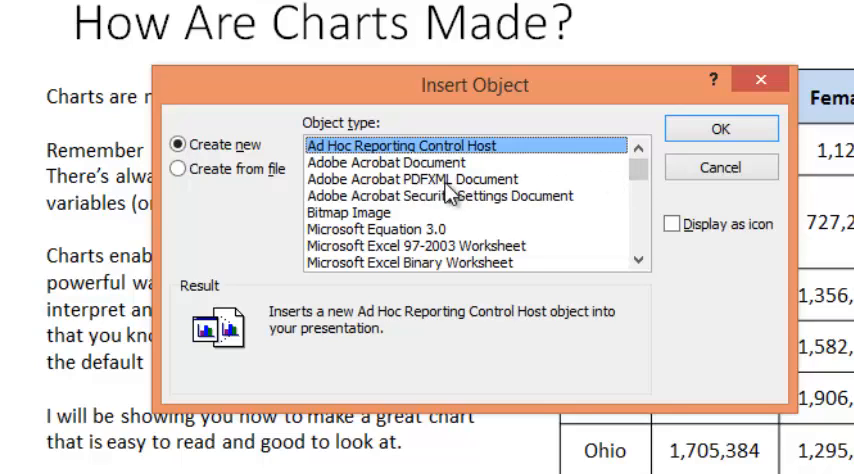
{"action": "left_click", "coordinate": [176, 168]}
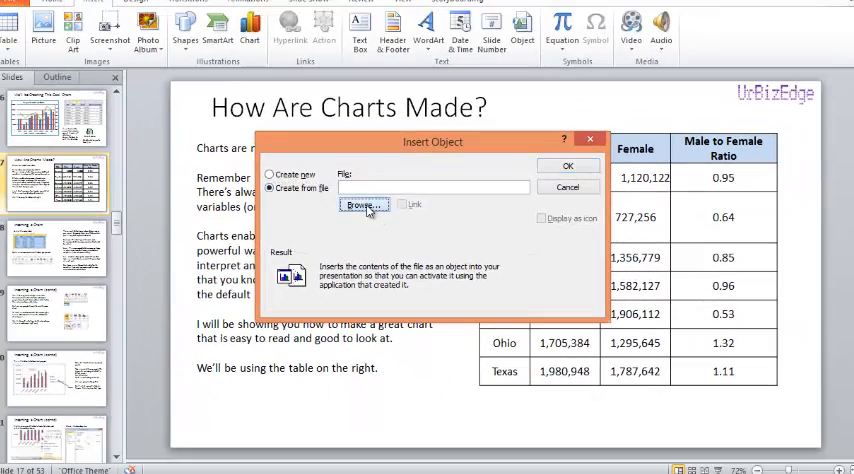
Step: Browse to Documents and pick 'IF formula practice file' as the file to embed
{"action": "left_click", "coordinate": [364, 204]}
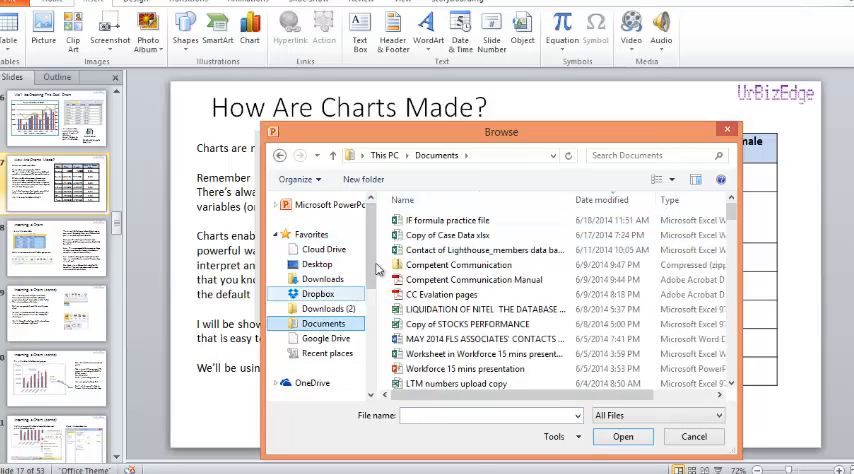
{"action": "left_click", "coordinate": [448, 220]}
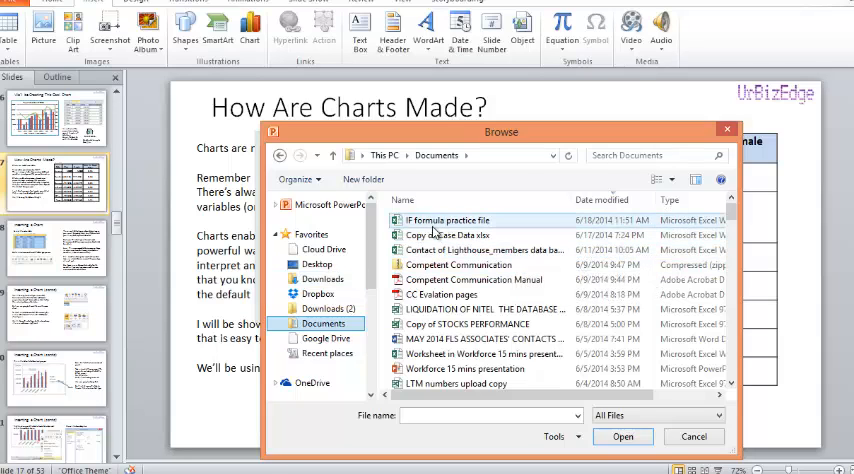
{"action": "mouse_move", "coordinate": [448, 220]}
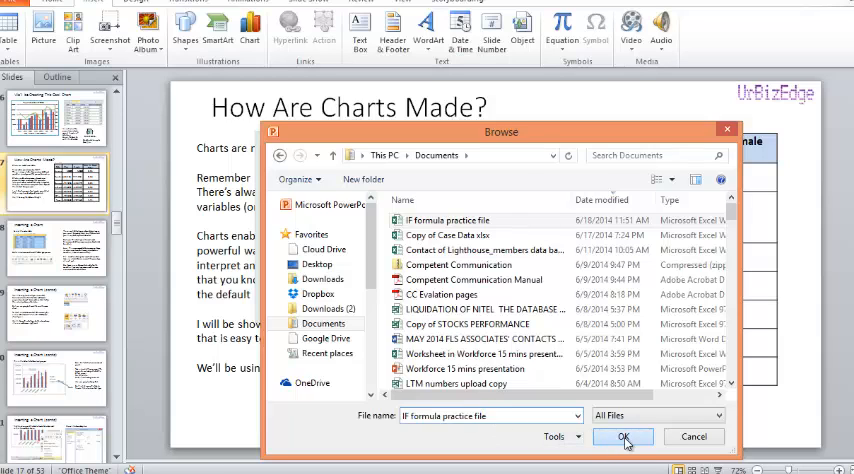
{"action": "left_click", "coordinate": [624, 436]}
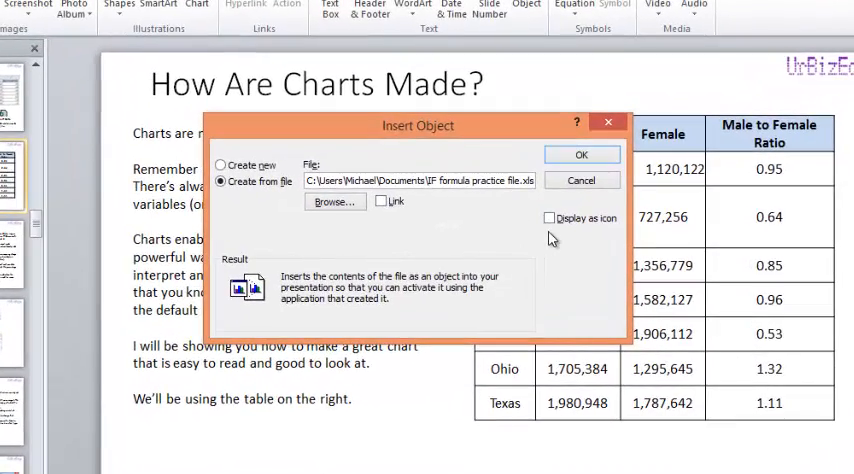
{"action": "mouse_move", "coordinate": [558, 236]}
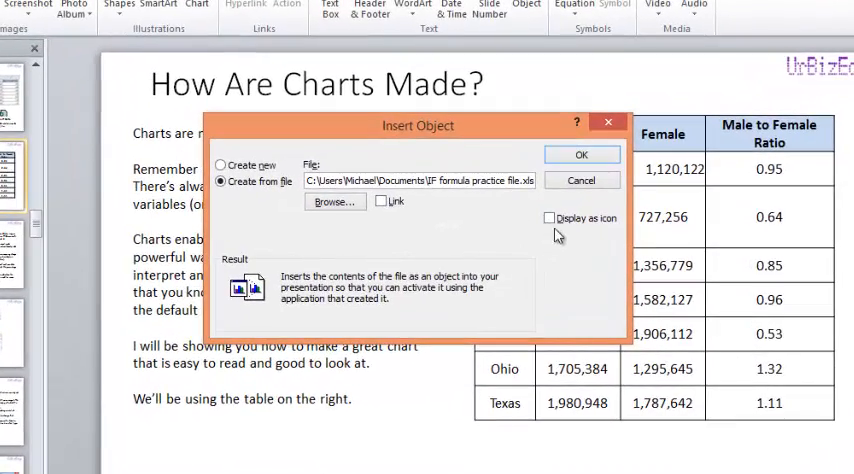
Step: Embed the file as an icon captioned 'IF formula practice file' and place it on the slide
{"action": "left_click", "coordinate": [548, 216]}
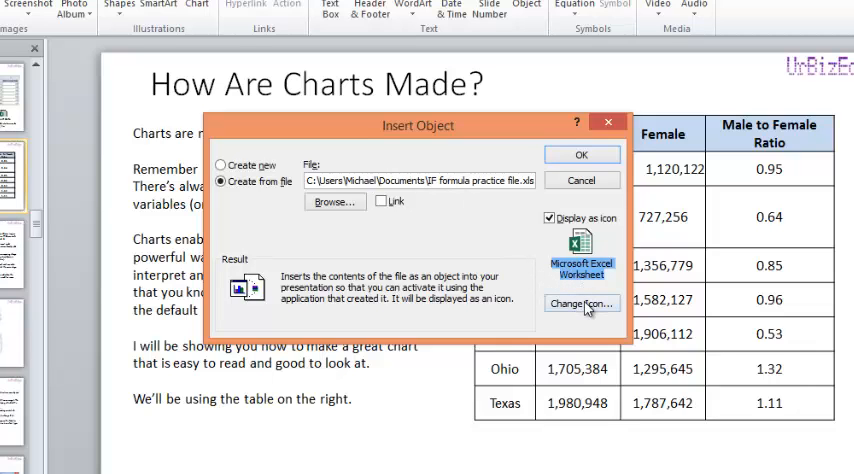
{"action": "left_click", "coordinate": [582, 304]}
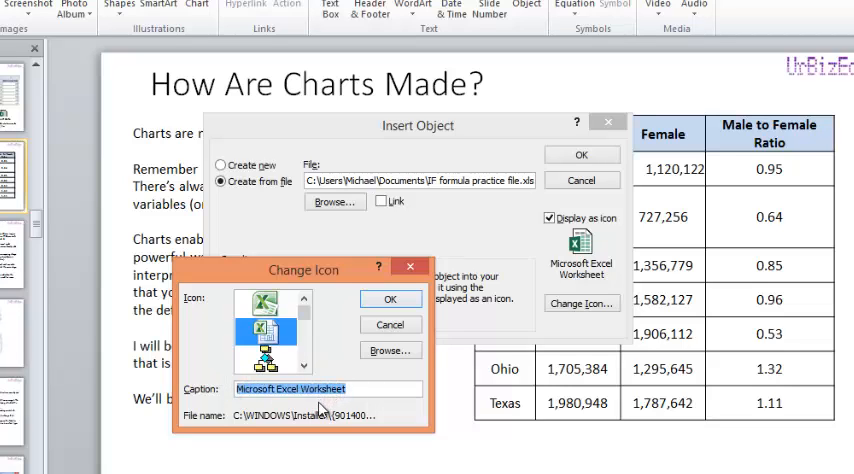
{"action": "type", "text": "IF formula practice file"}
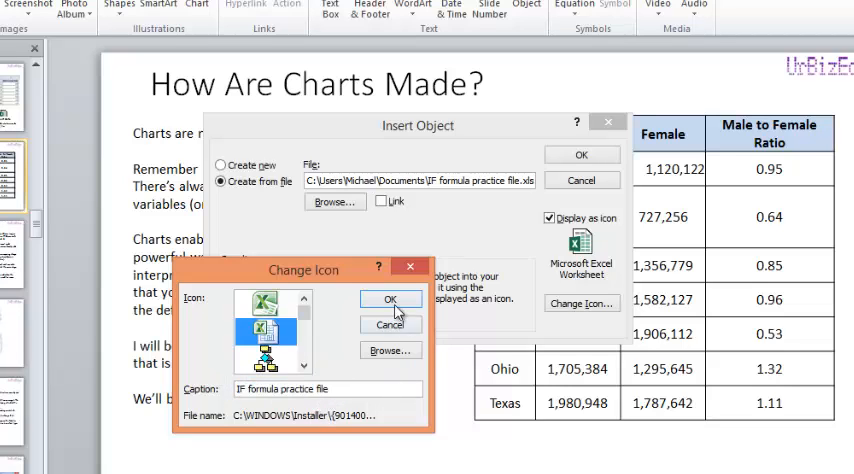
{"action": "left_click", "coordinate": [390, 298]}
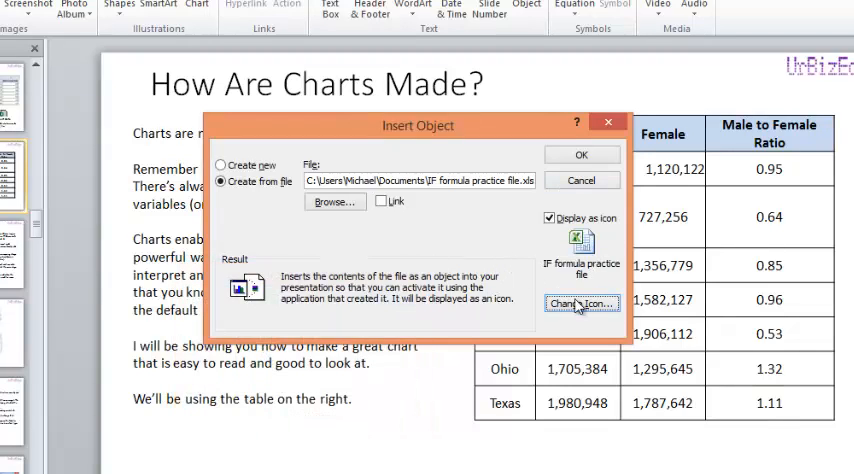
{"action": "left_click", "coordinate": [572, 154]}
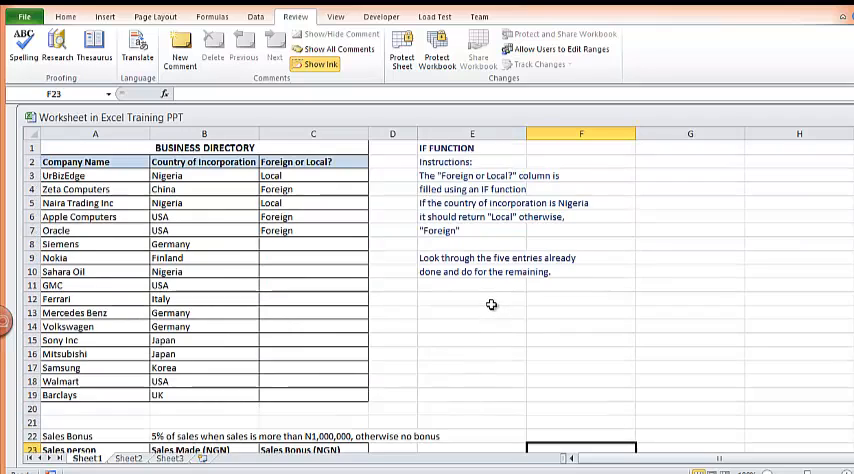
{"action": "mouse_move", "coordinate": [484, 294]}
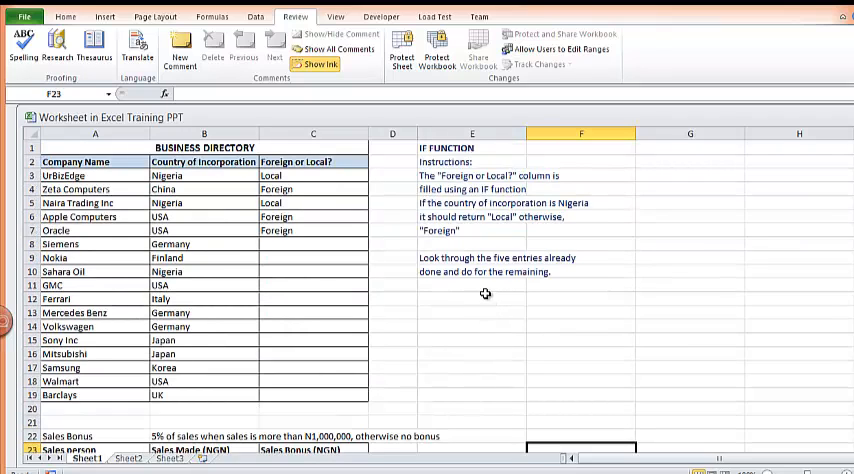
{"action": "mouse_move", "coordinate": [520, 326]}
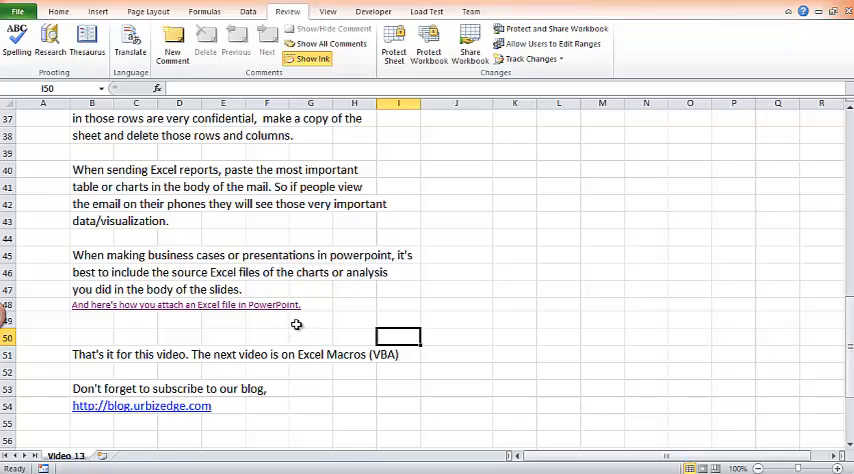
{"action": "mouse_move", "coordinate": [310, 330]}
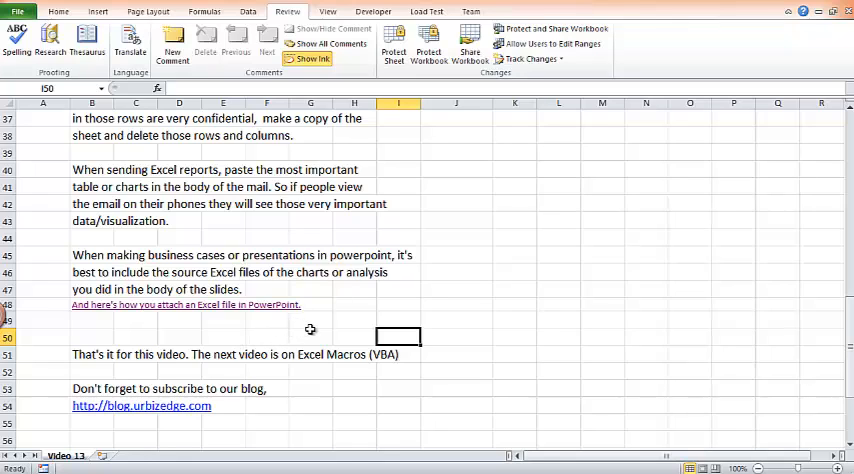
{"action": "mouse_move", "coordinate": [164, 412]}
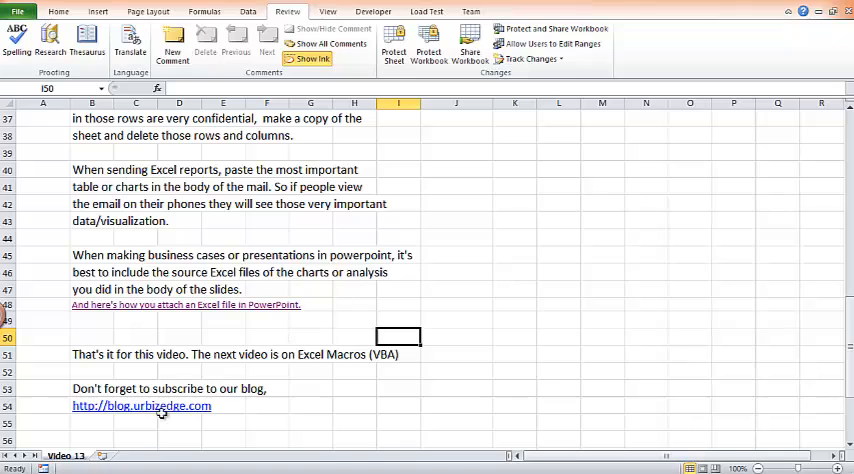
{"action": "left_click", "coordinate": [140, 406]}
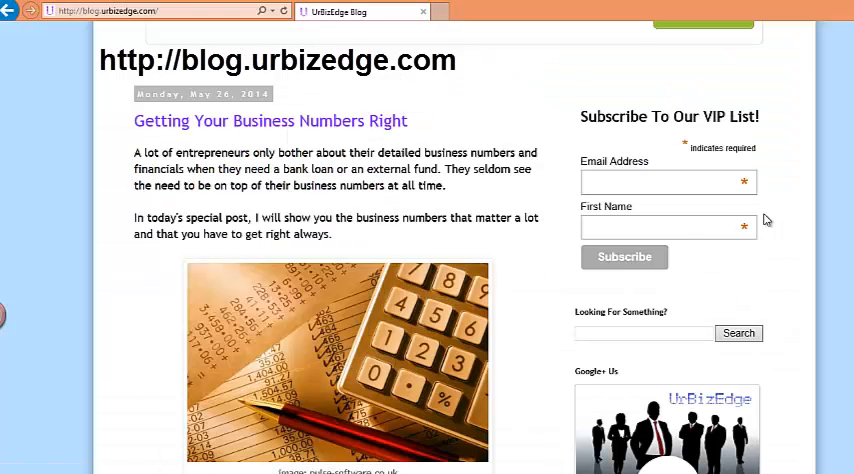